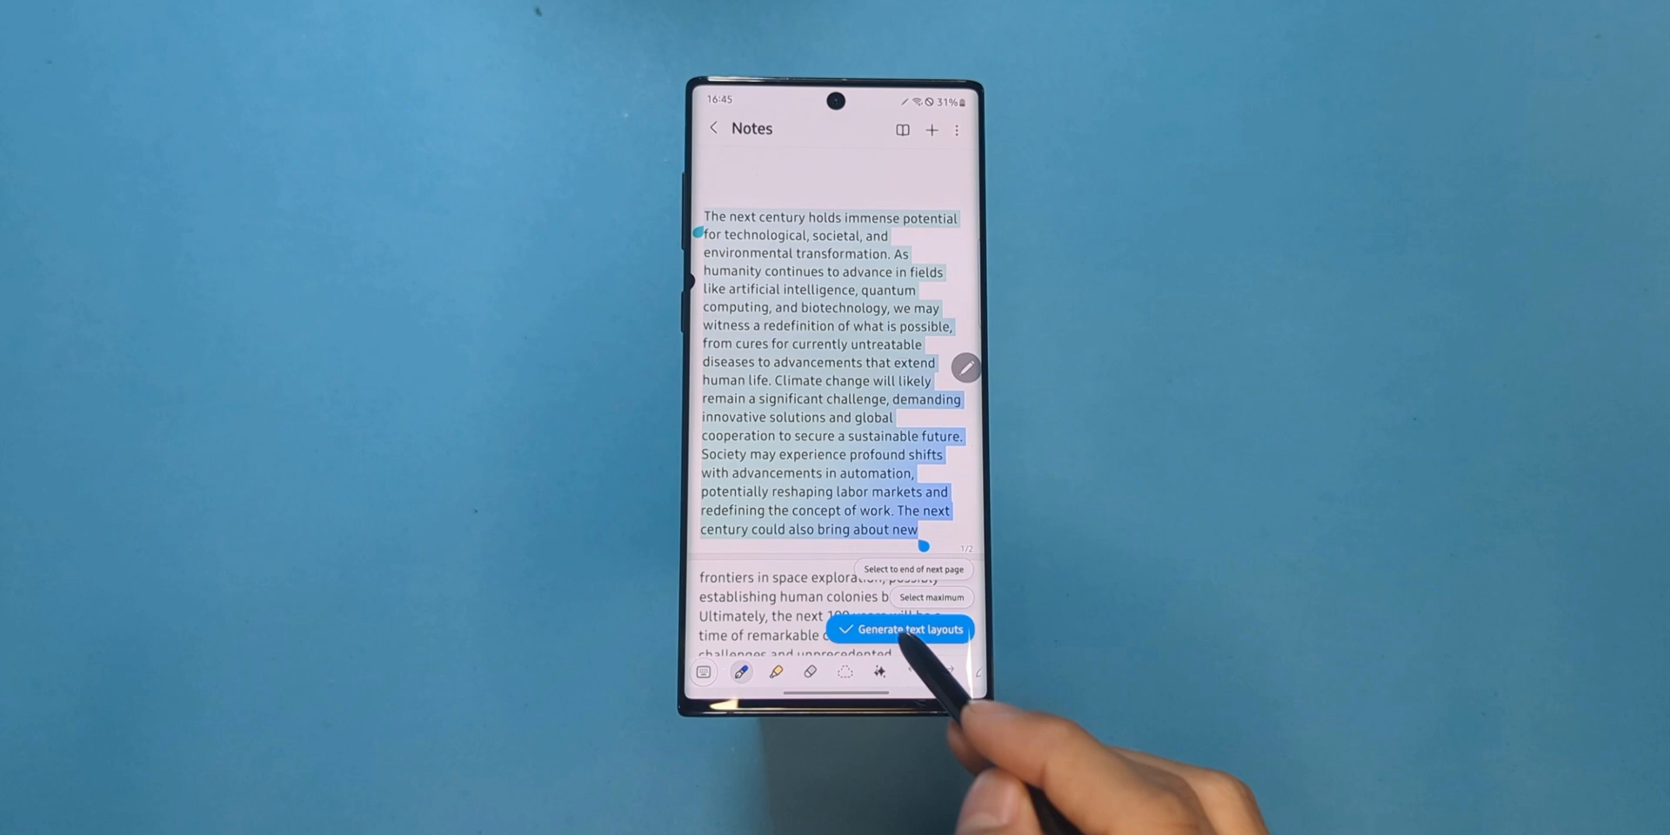
- Start AI 'Generate text layouts' on the selected passage about the next century
left_click(906, 628)
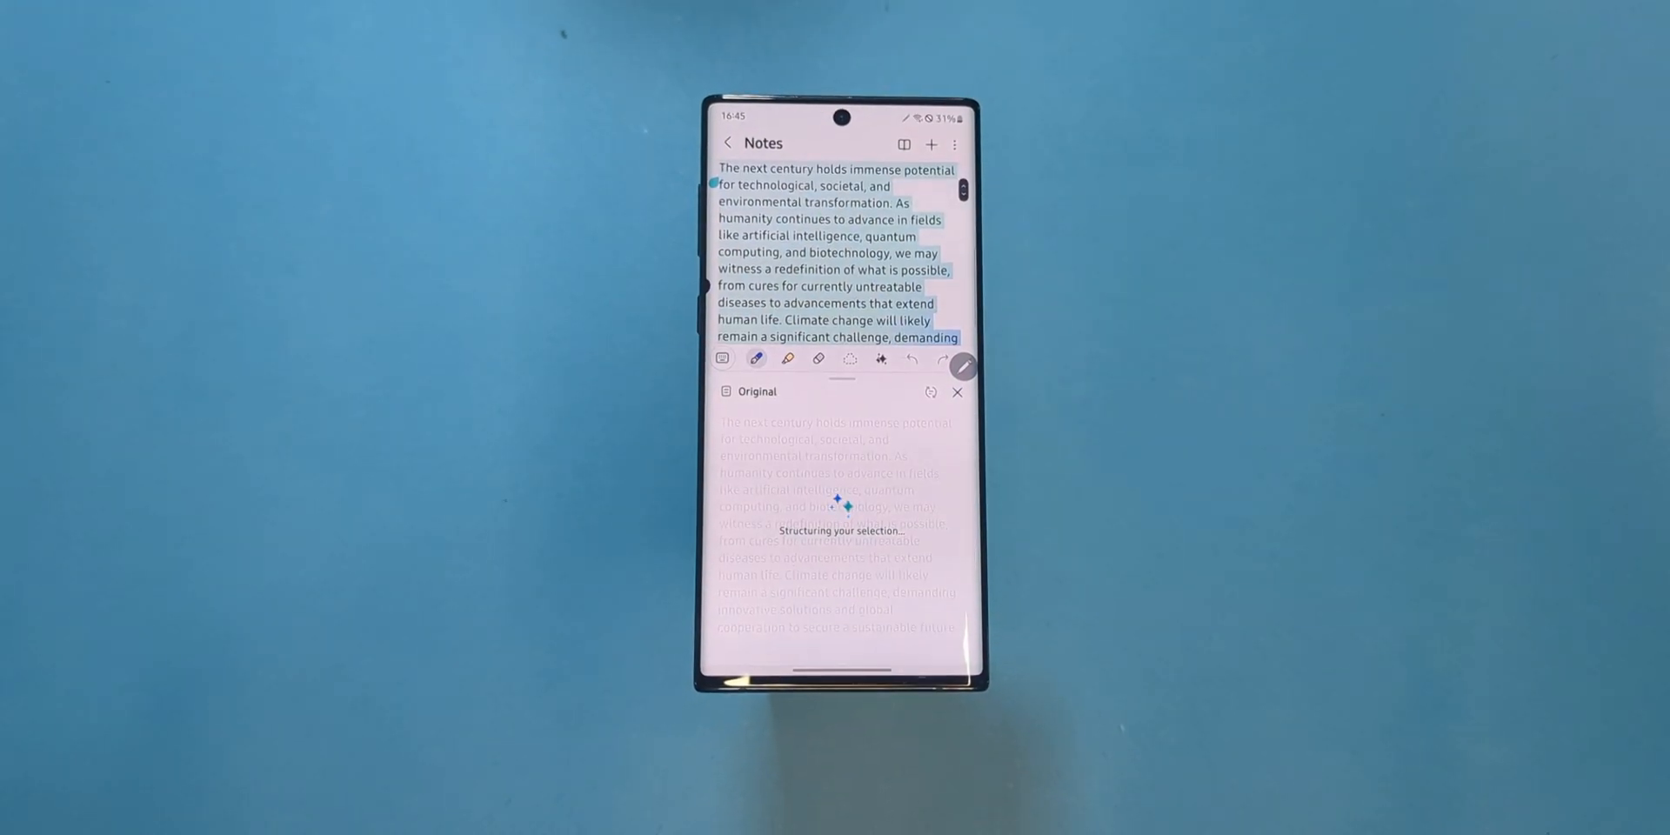